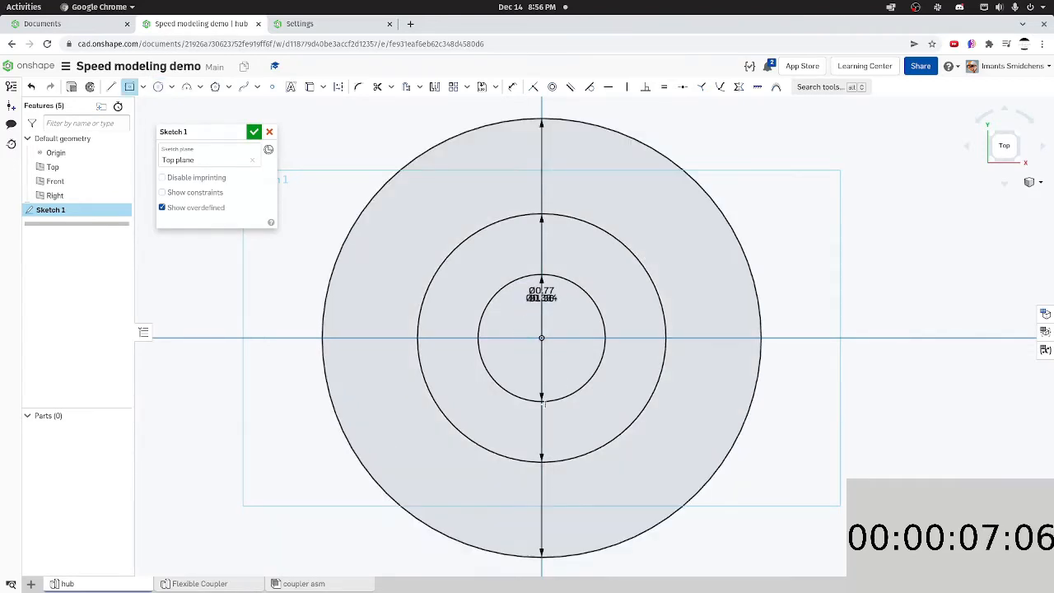
Extrude the hub profile, add a 0.75 in jaw sector, and fillet the jaw edges
click(541, 415)
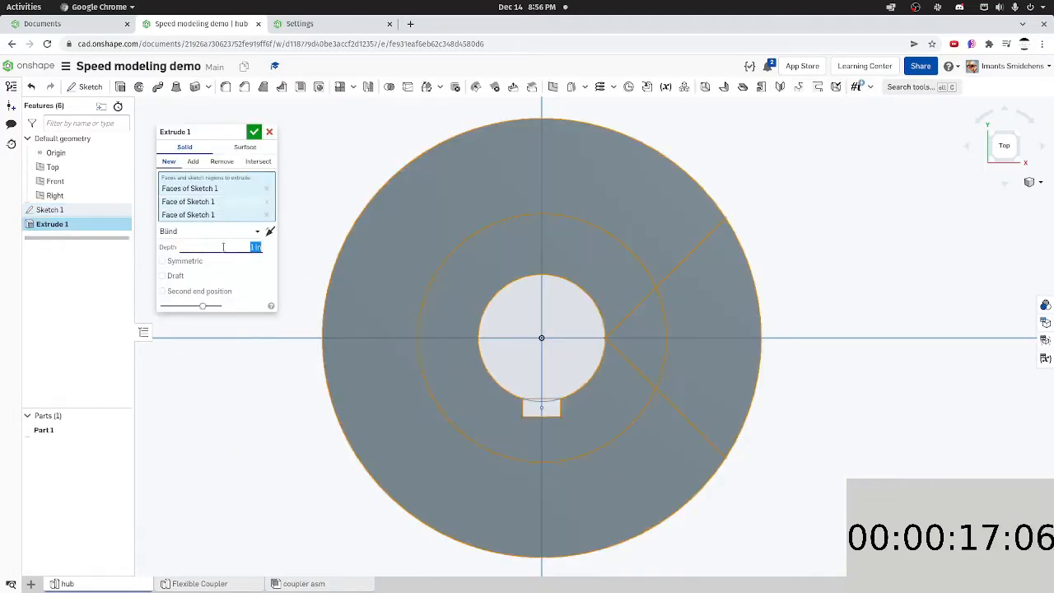
text(0.75 in)
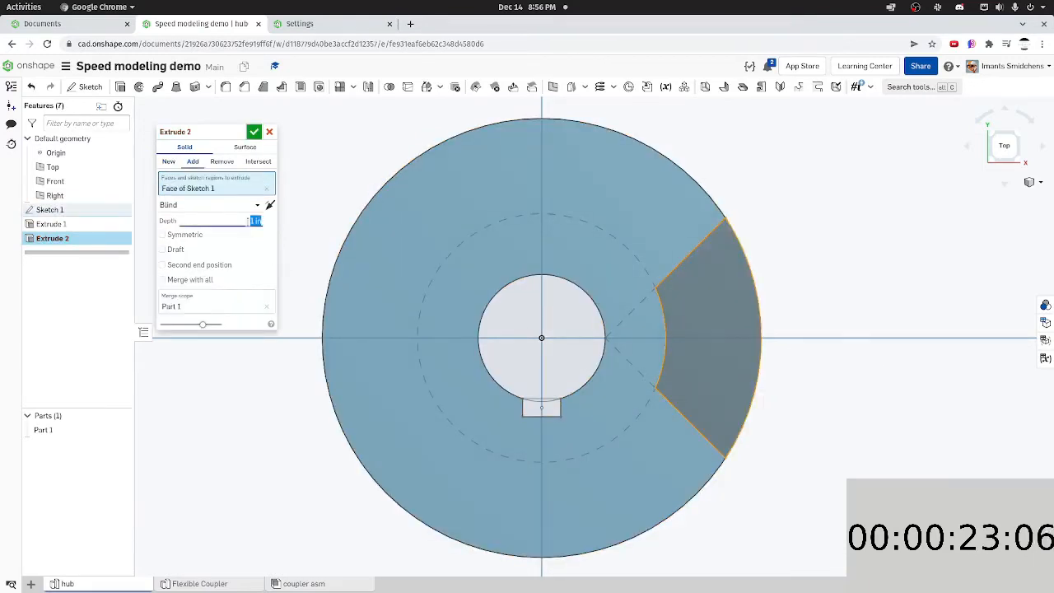
click(254, 131)
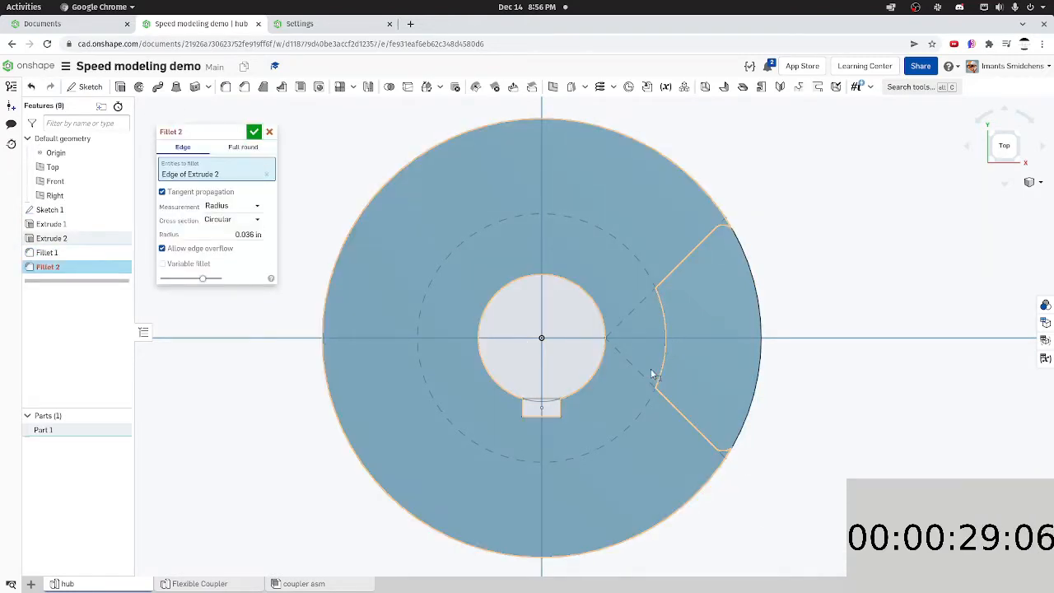
click(655, 383)
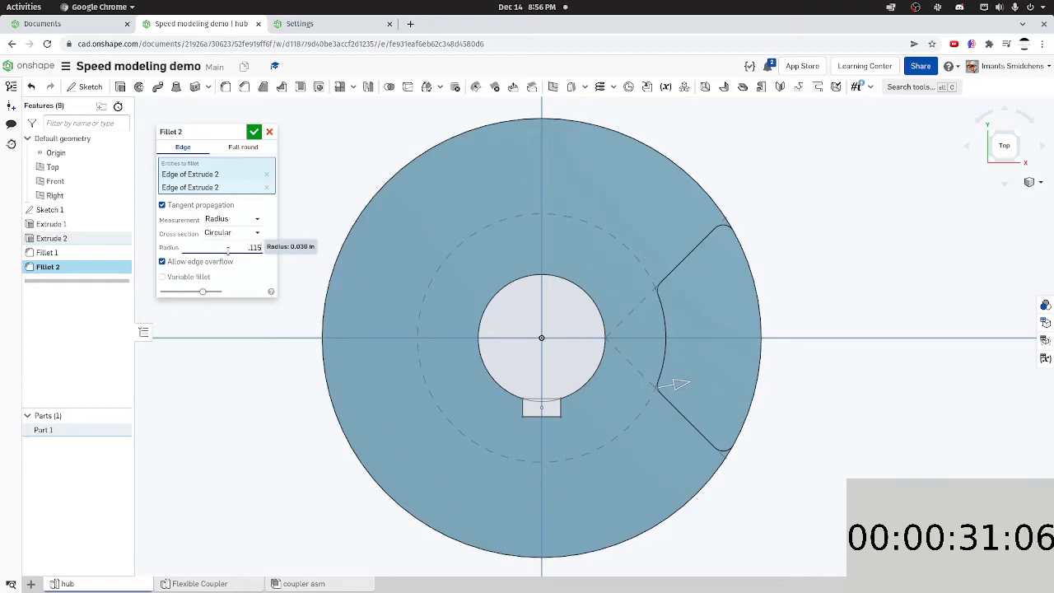
click(254, 132)
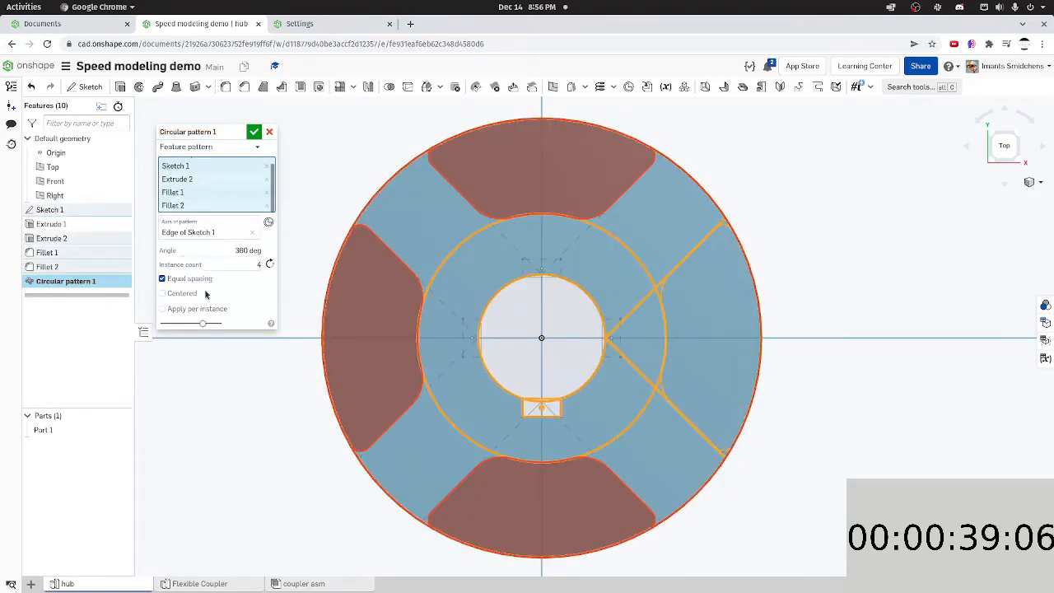
Commit the four-jaw circular pattern and place a 0.201 in through hole on the slot point
click(253, 132)
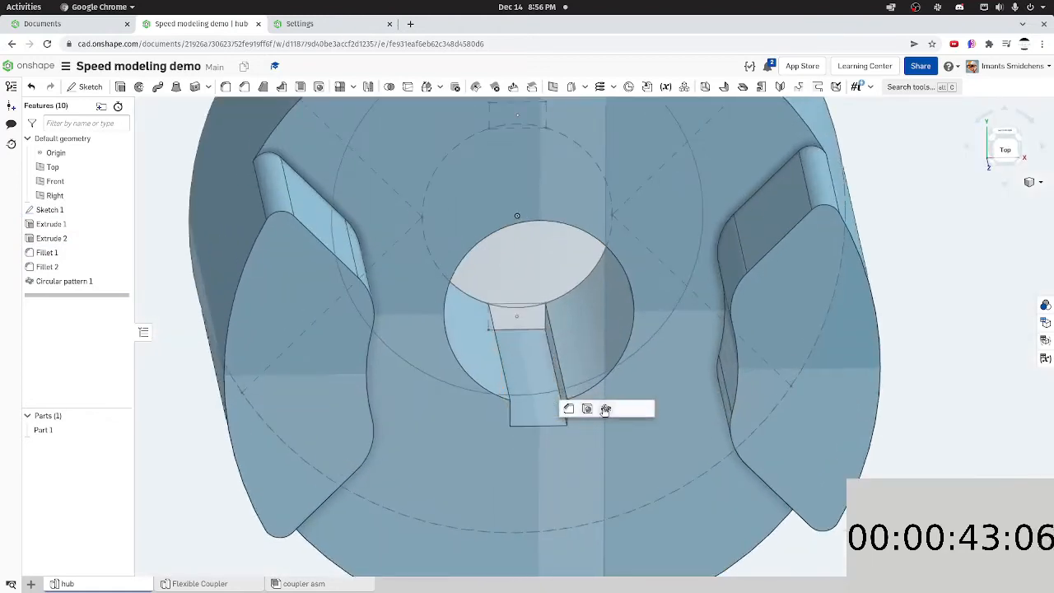
click(605, 409)
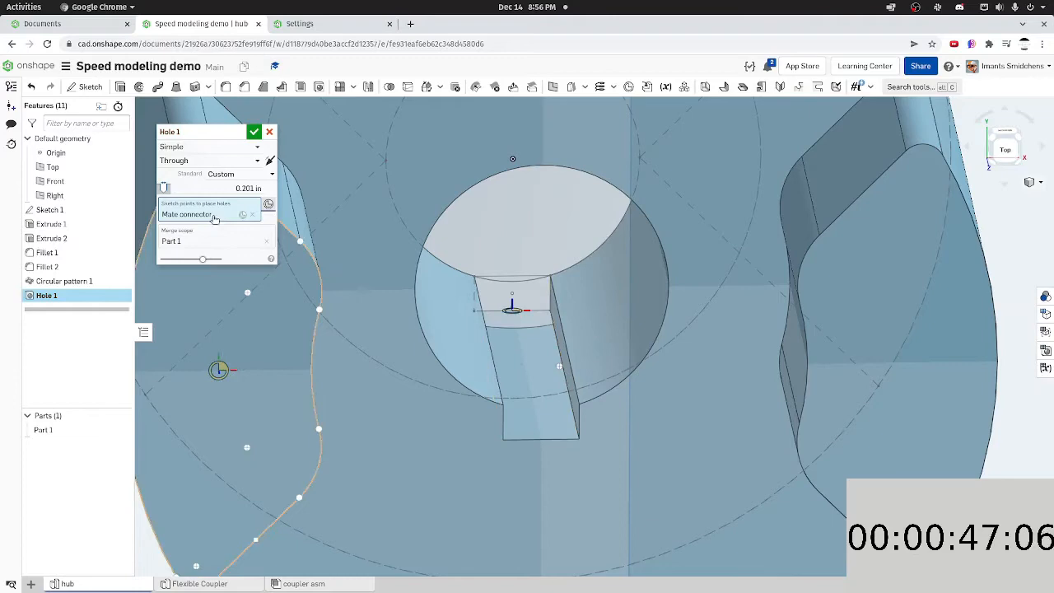
click(213, 216)
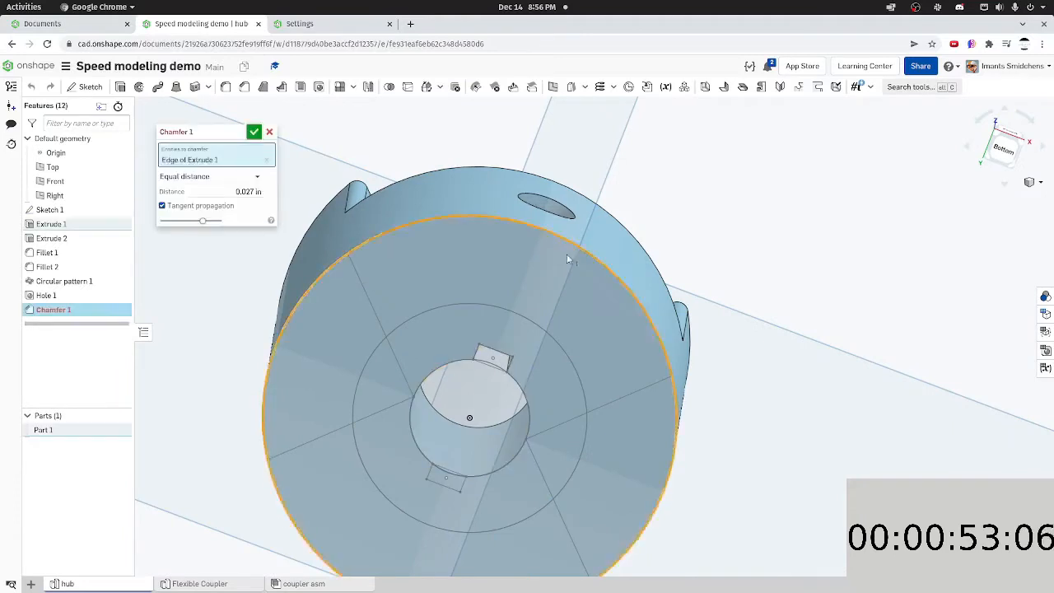
Confirm the hub edge chamfer and add a mate connector offset 0.03 in along Z
click(254, 132)
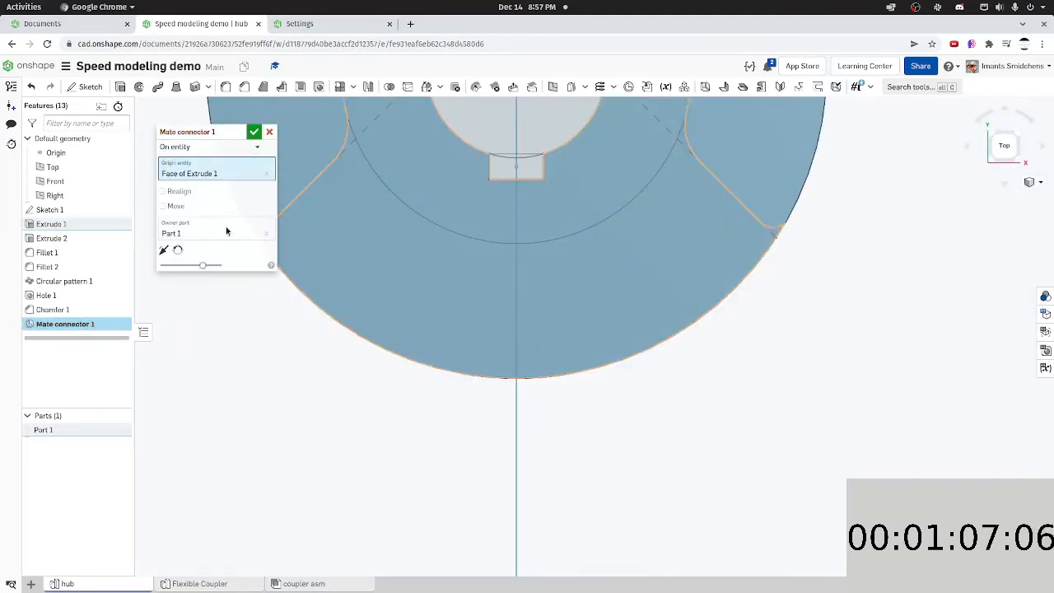
click(163, 206)
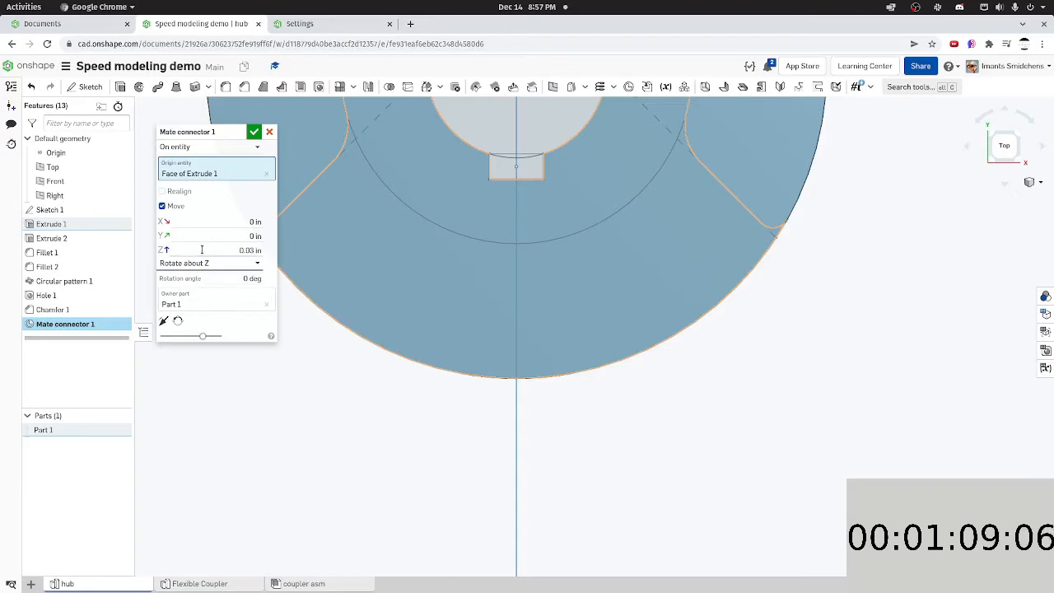
click(253, 132)
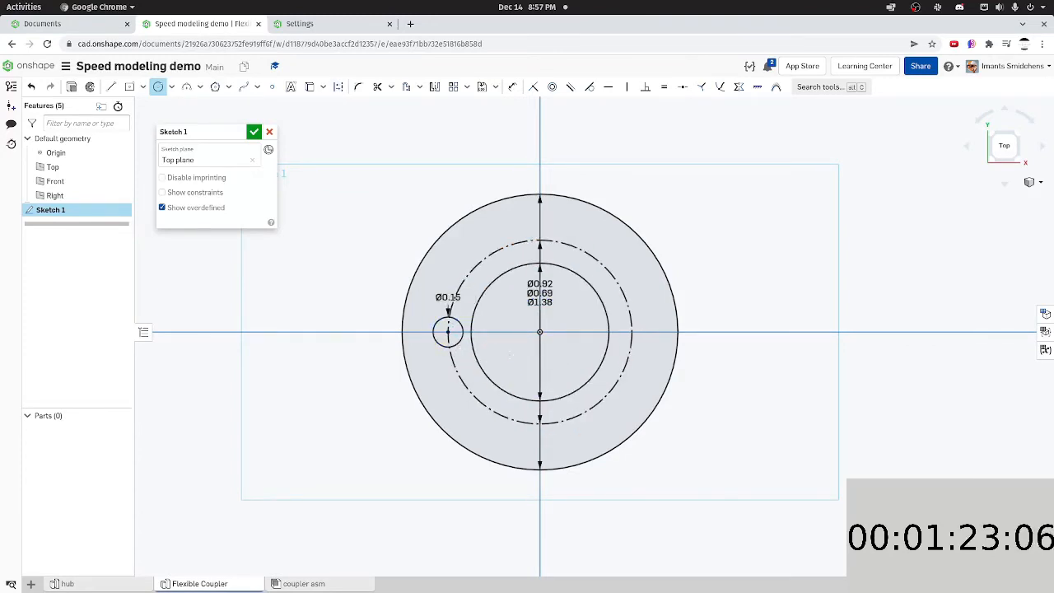
Sketch the spider arm rectangle, extrude it 1 in, and fillet corners at 0.112 in
drag(383, 307, 695, 358)
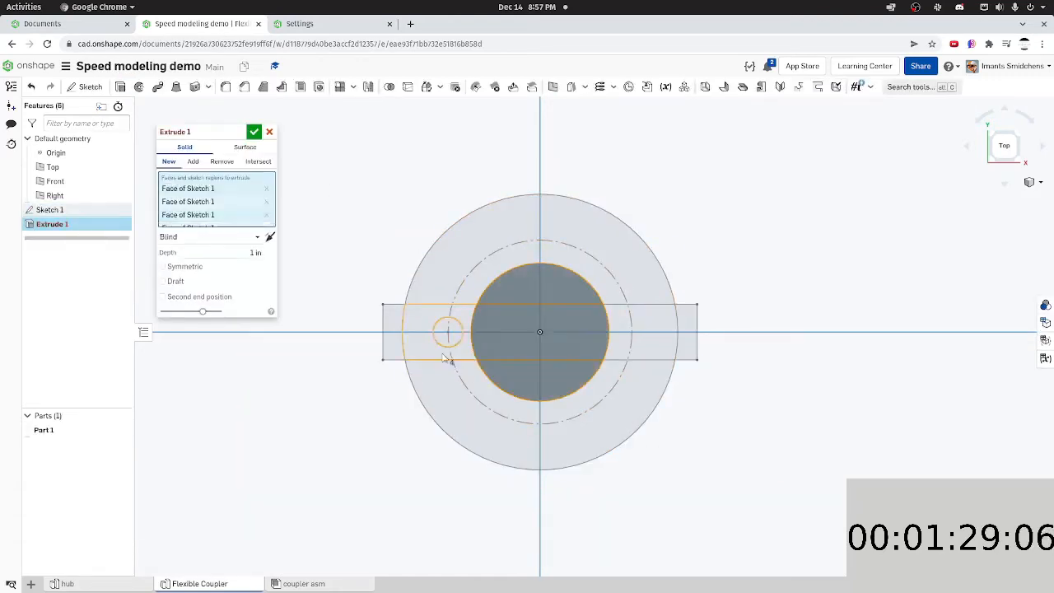
click(162, 266)
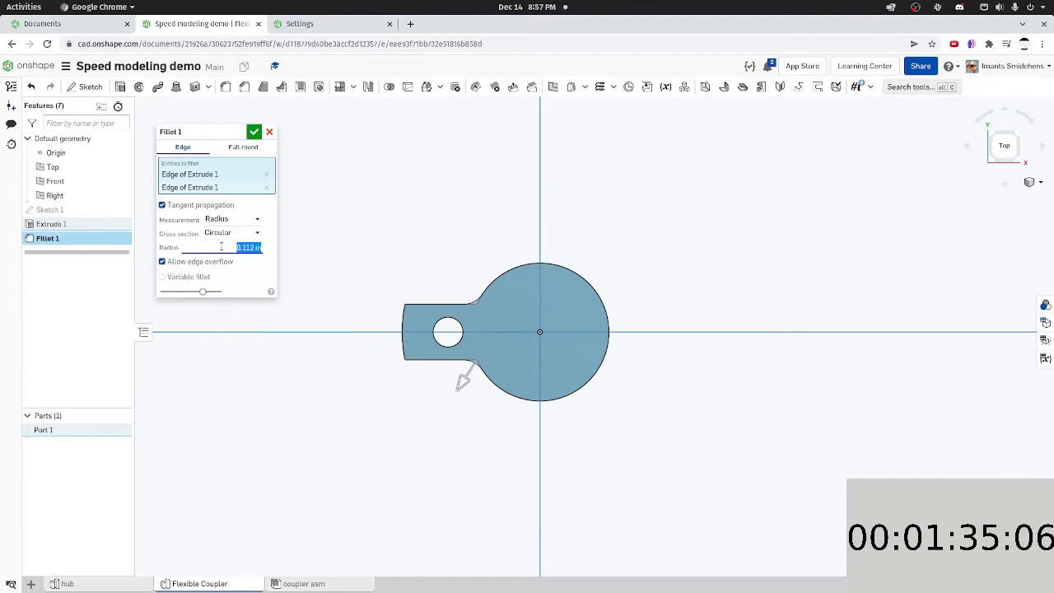
click(254, 131)
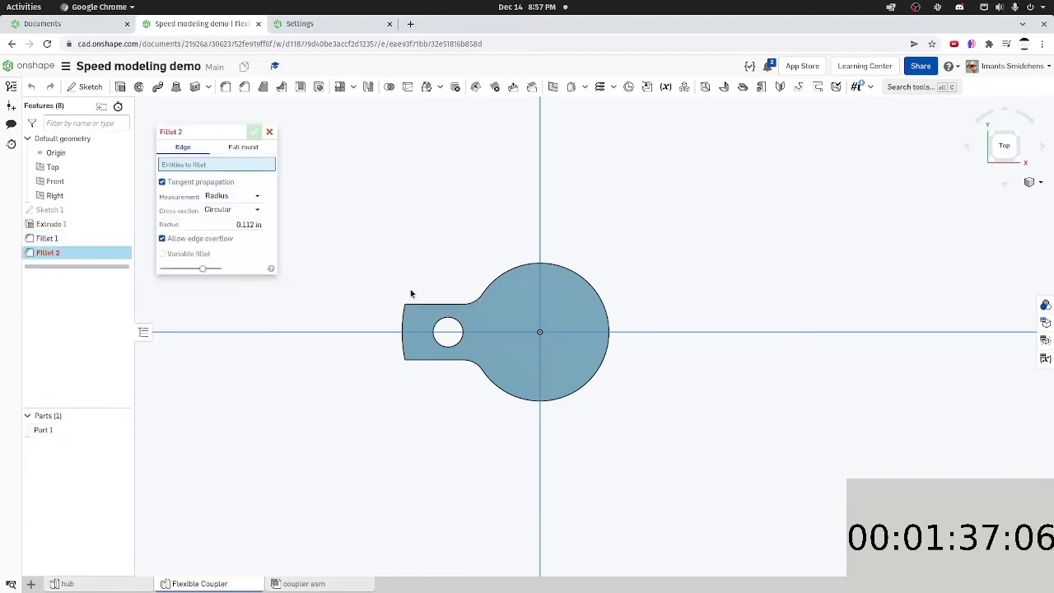
click(436, 338)
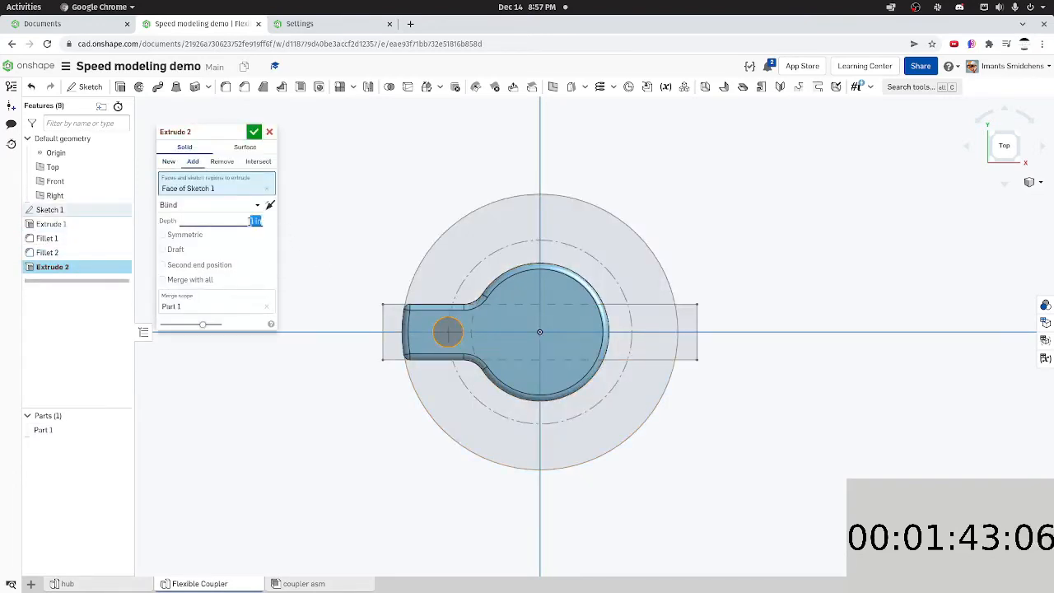
Confirm the raised rim extrusion and screw-hole rim chamfer, then edit the spider's appearance
click(254, 132)
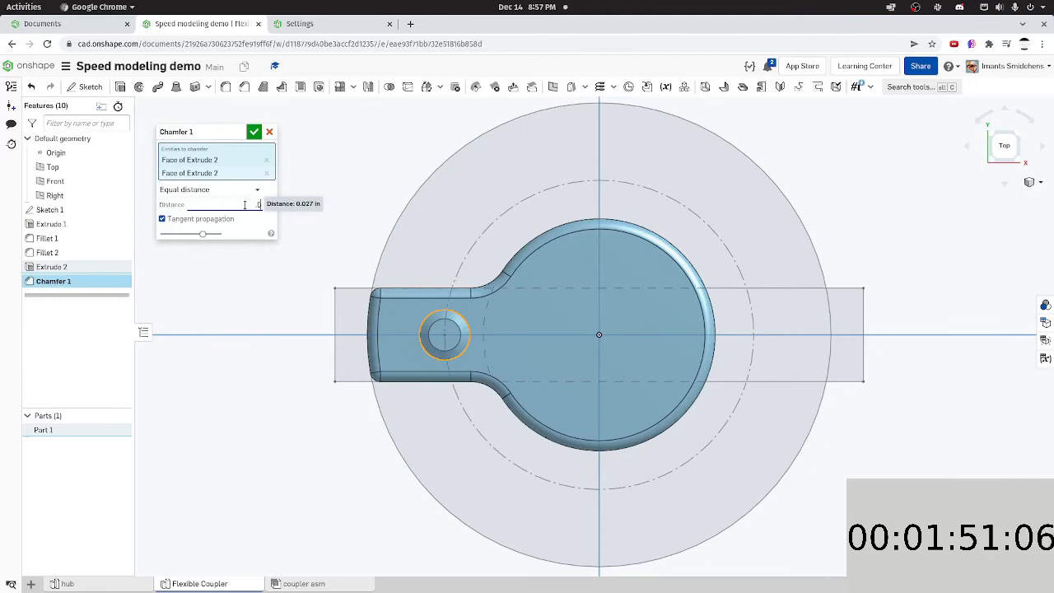
click(254, 132)
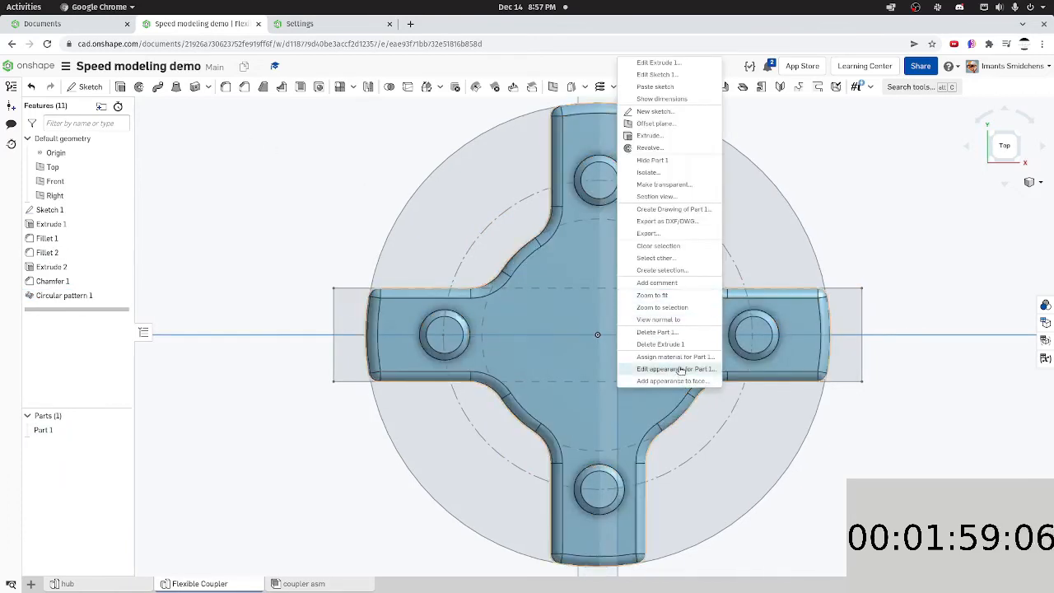
click(675, 356)
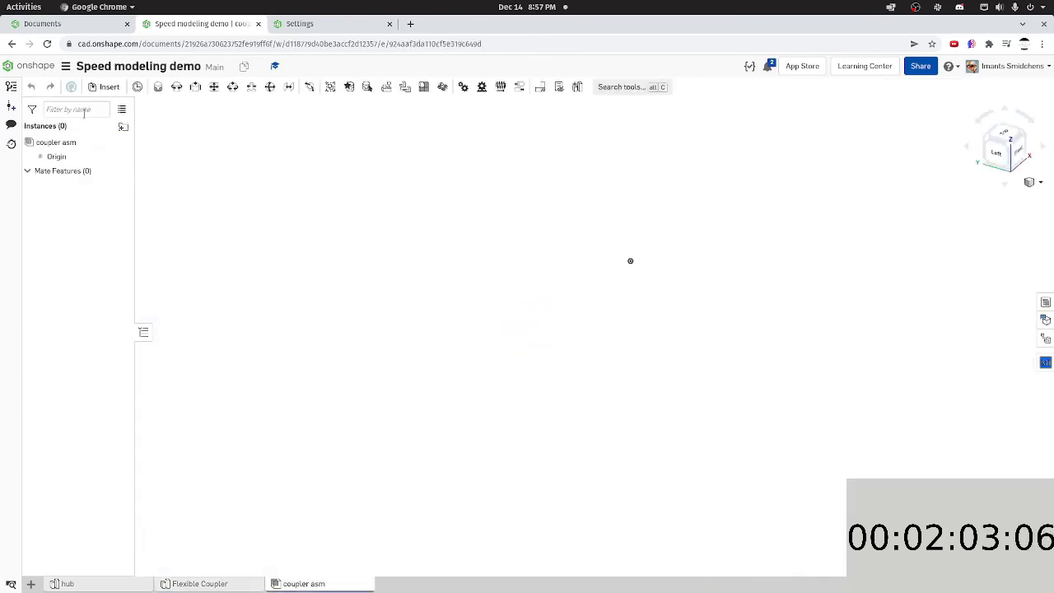
Insert the spider and hub parts into the coupler assembly and place a hub set screw
click(190, 262)
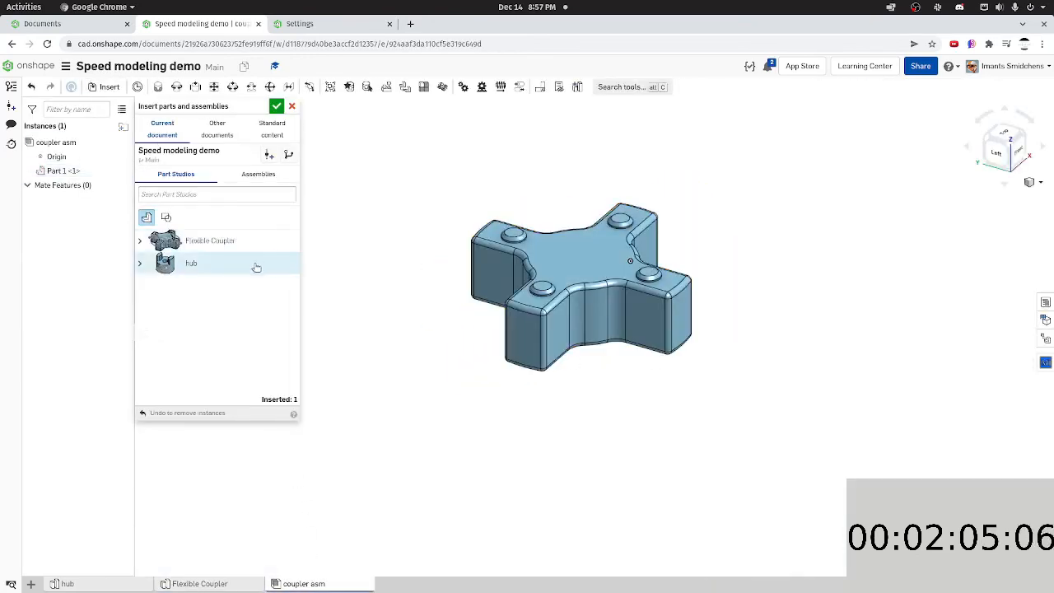
click(190, 263)
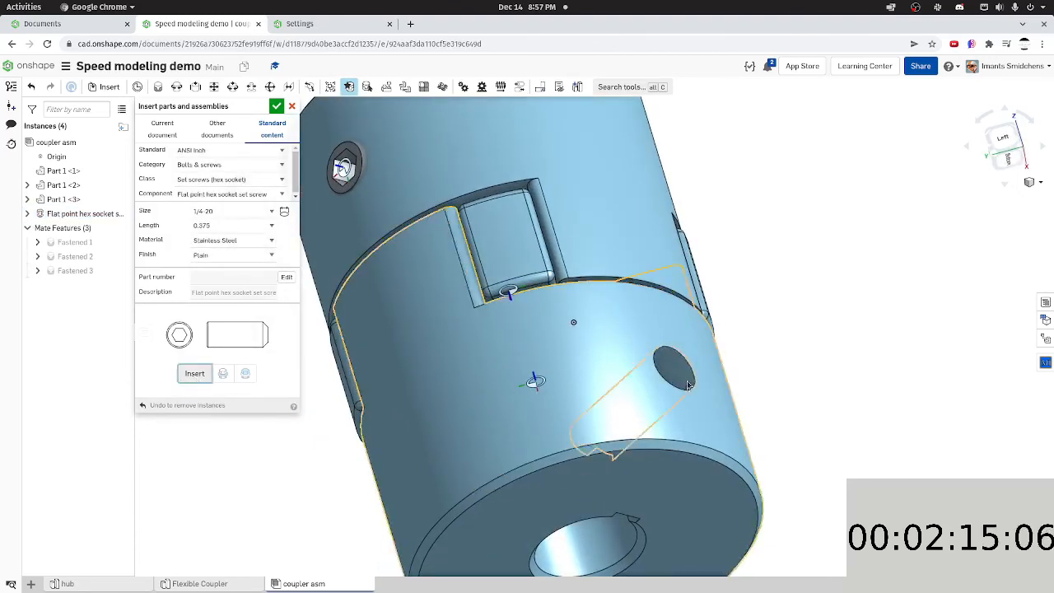
click(194, 373)
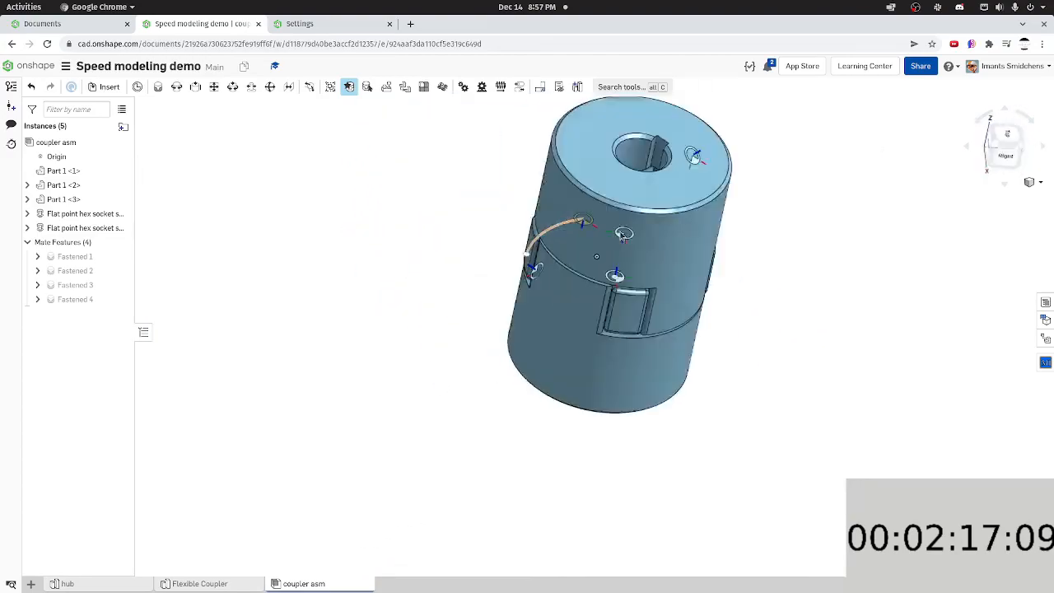
drag(626, 255, 535, 329)
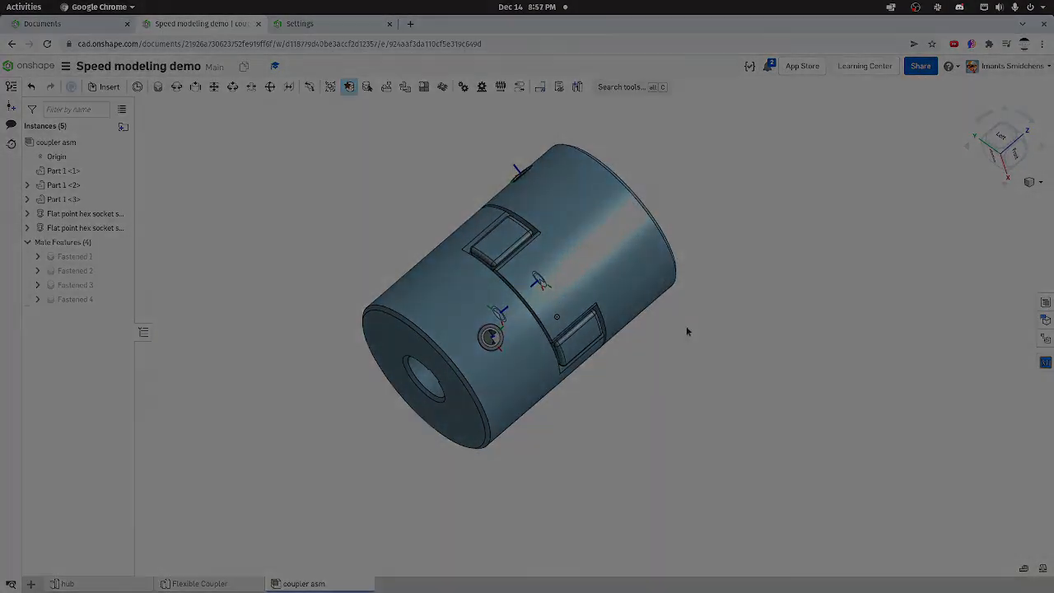